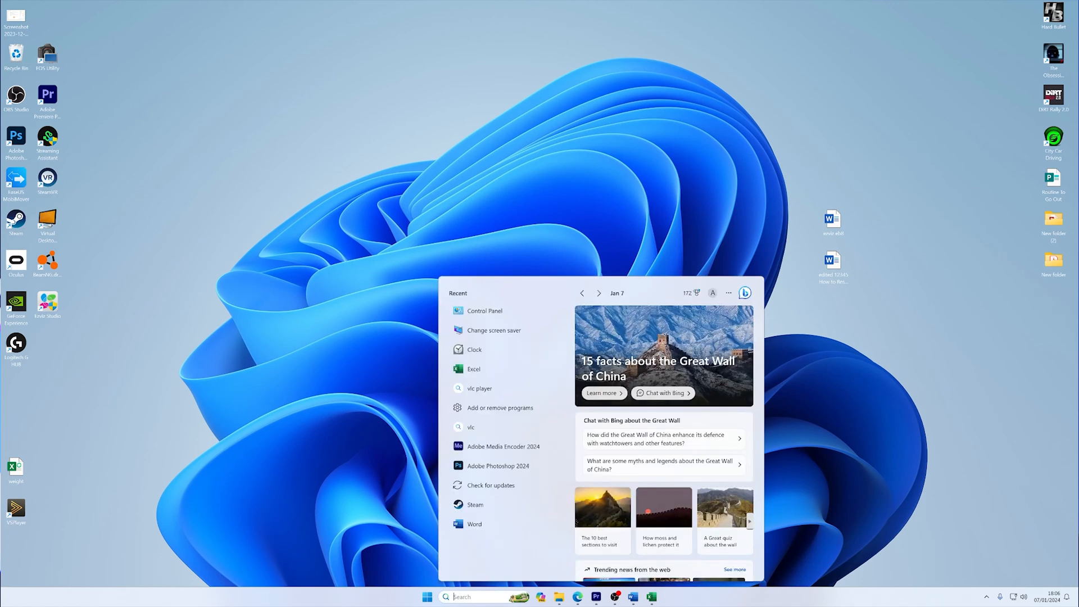
Search for "task manager" and launch Task Manager from the search results
text(task manager)
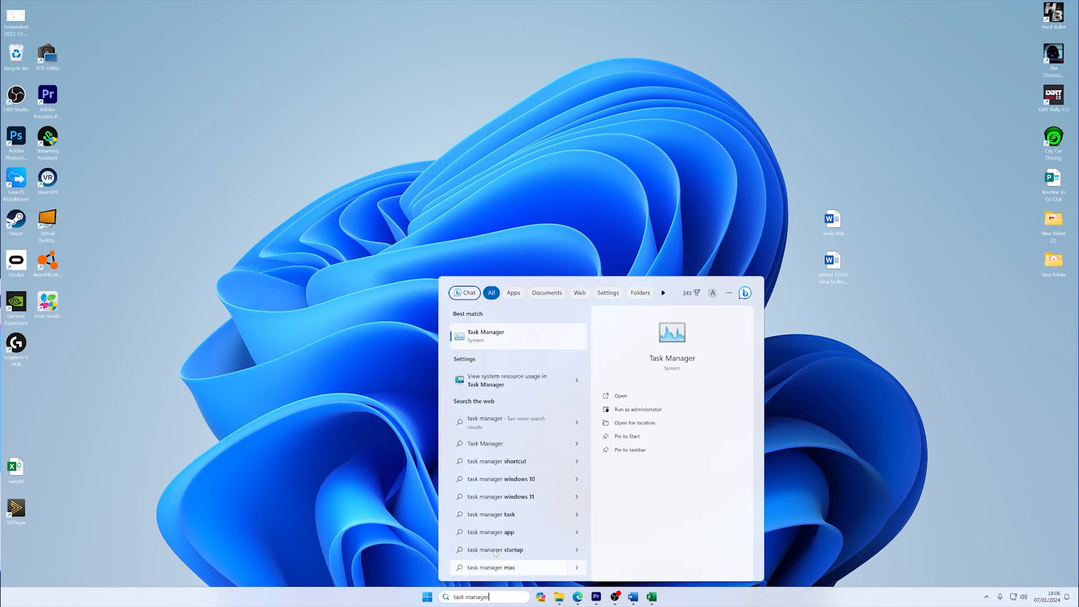
click(486, 336)
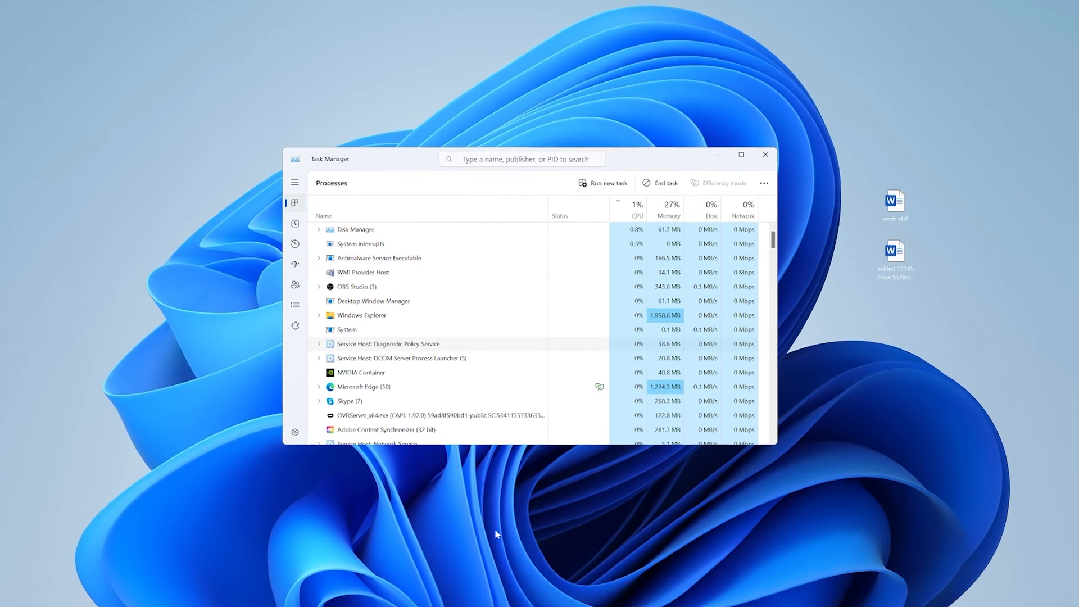